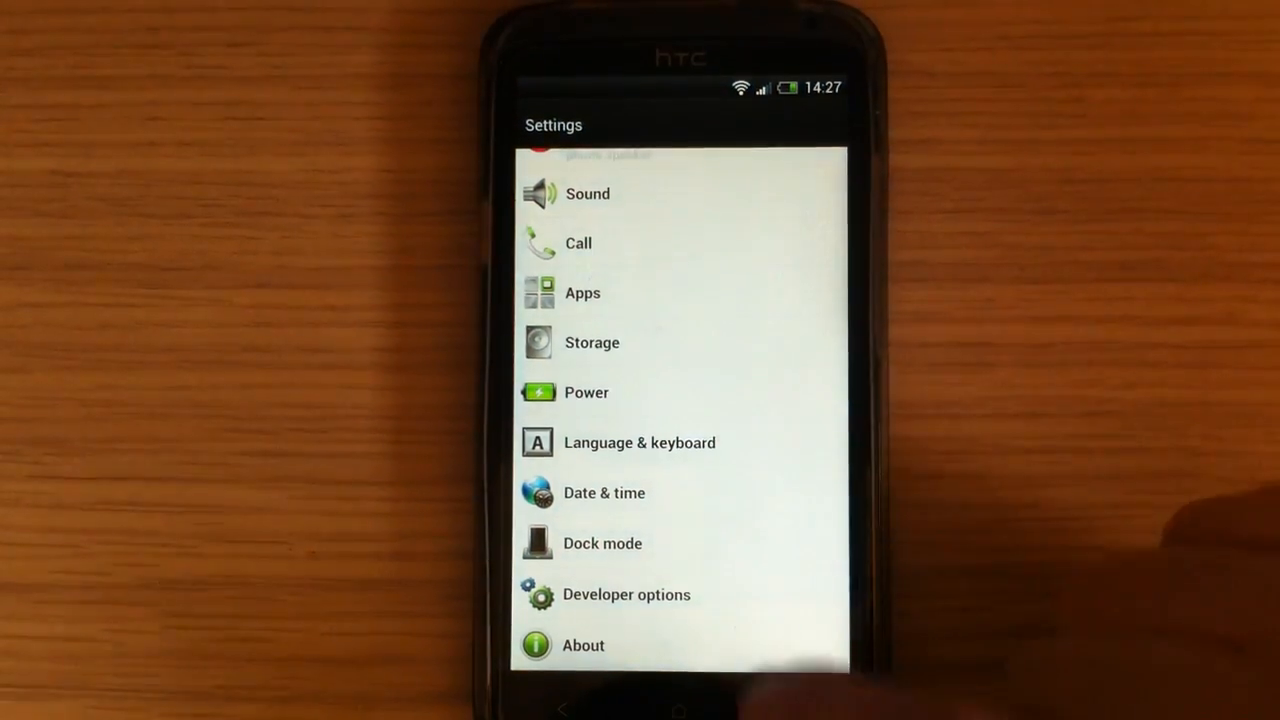
Open About in Settings to view network, identity, hardware and software info
left_click(626, 594)
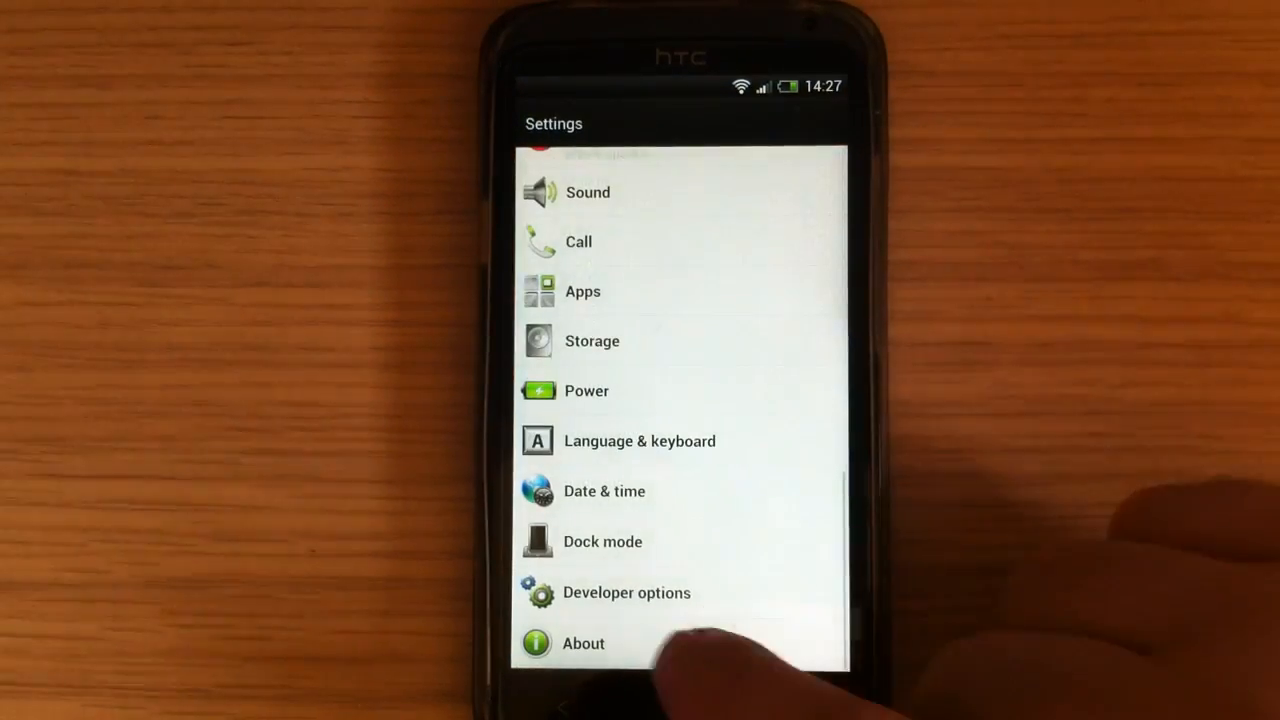
left_click(583, 643)
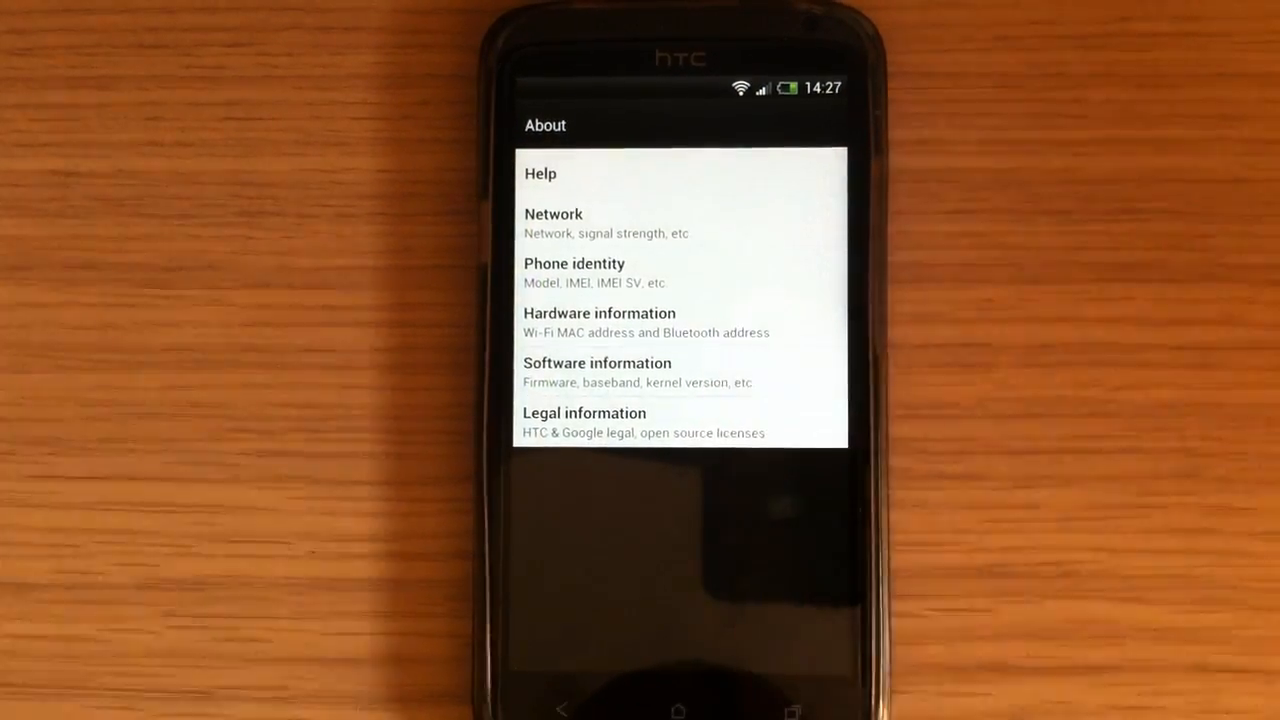
left_click(597, 370)
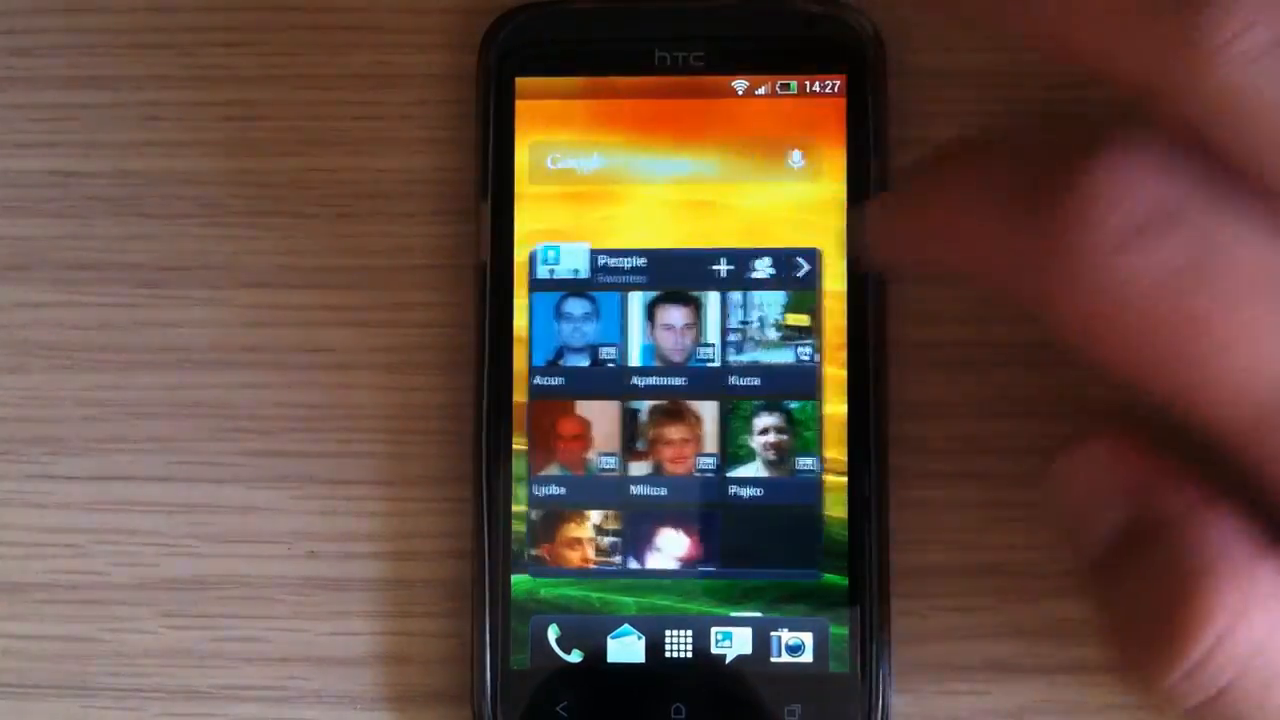
Swipe through the home screens and browse the Widgets and Apps lists
scroll("left", 3)
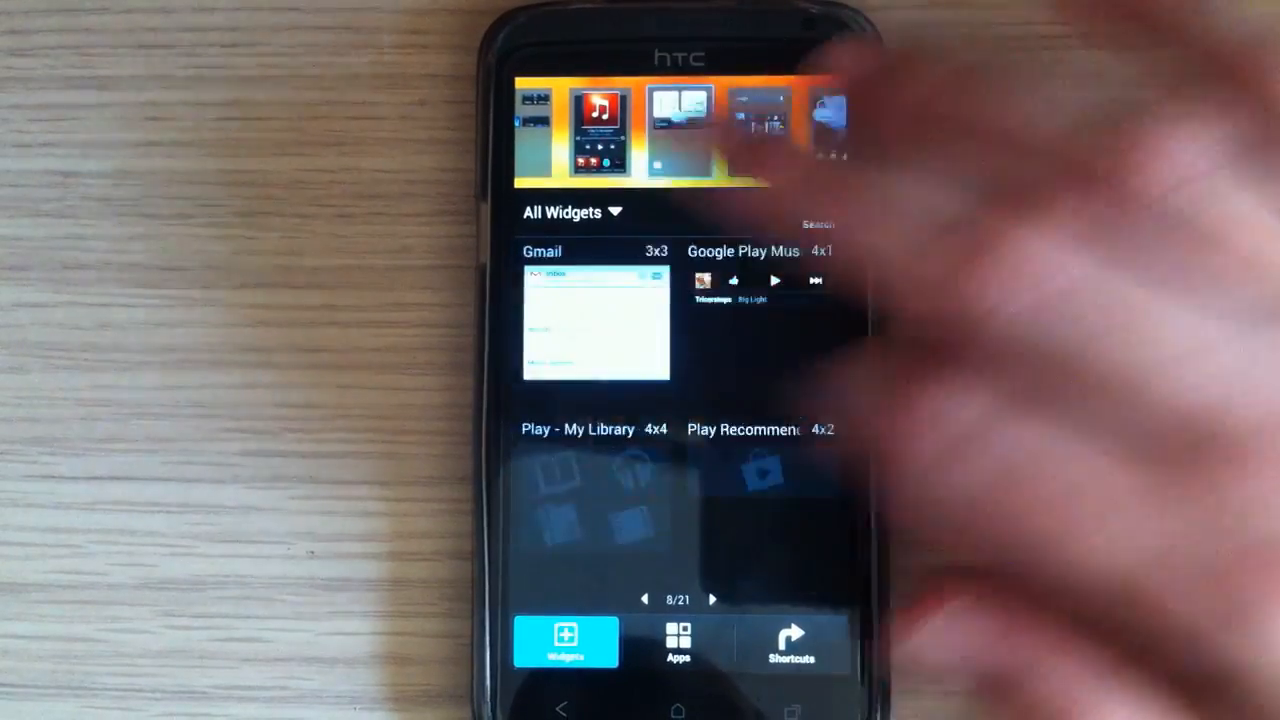
left_click(678, 643)
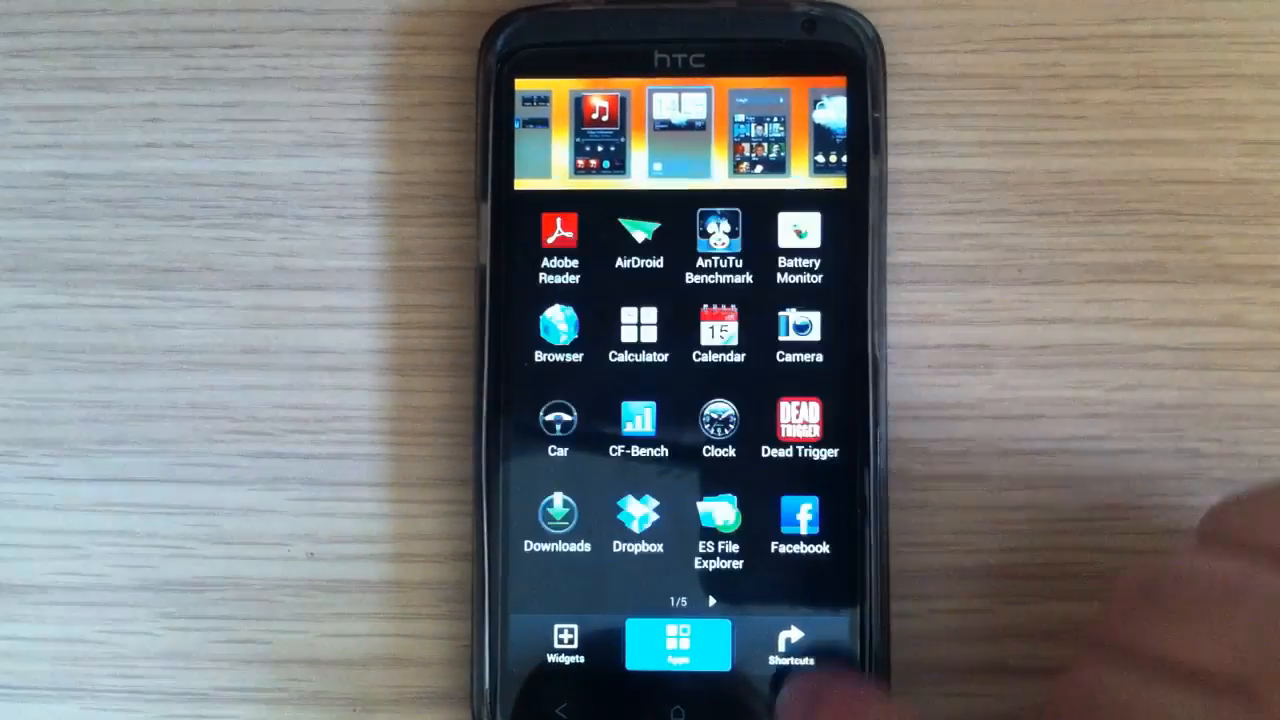
left_click(791, 645)
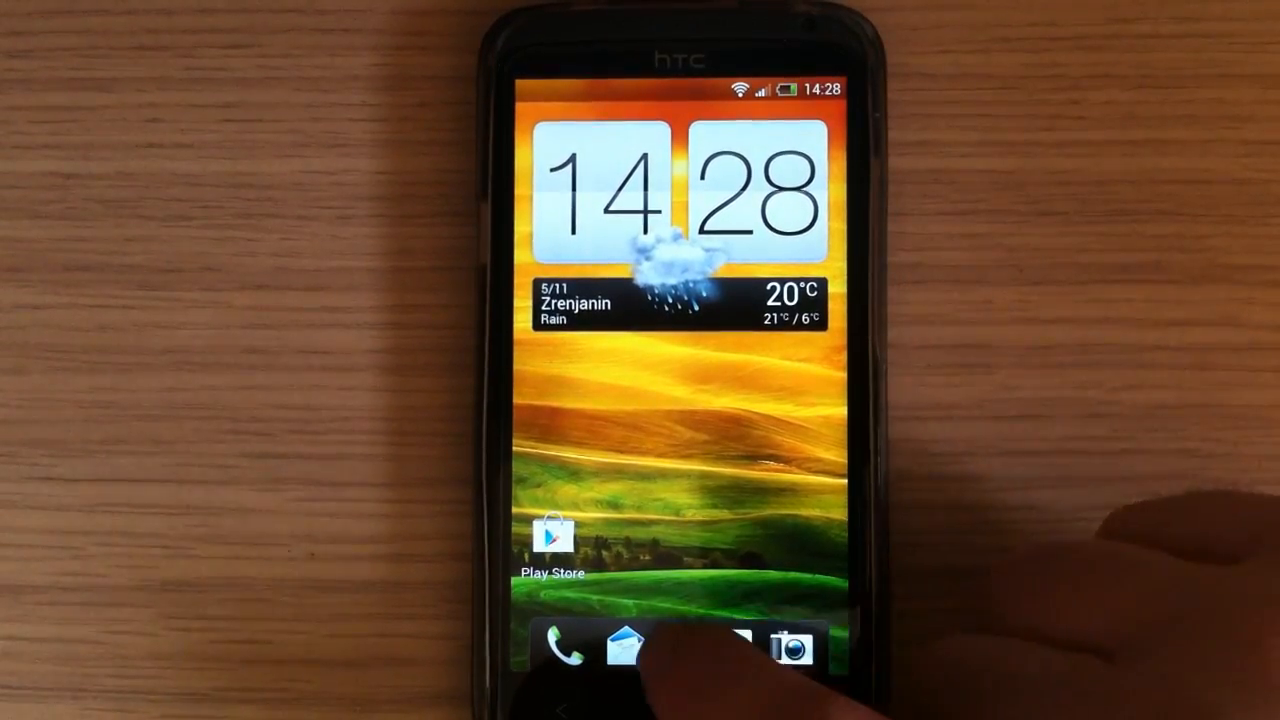
Open the Gallery's Events album and swipe through installer screenshots to Performance Tweaks
left_click(639, 640)
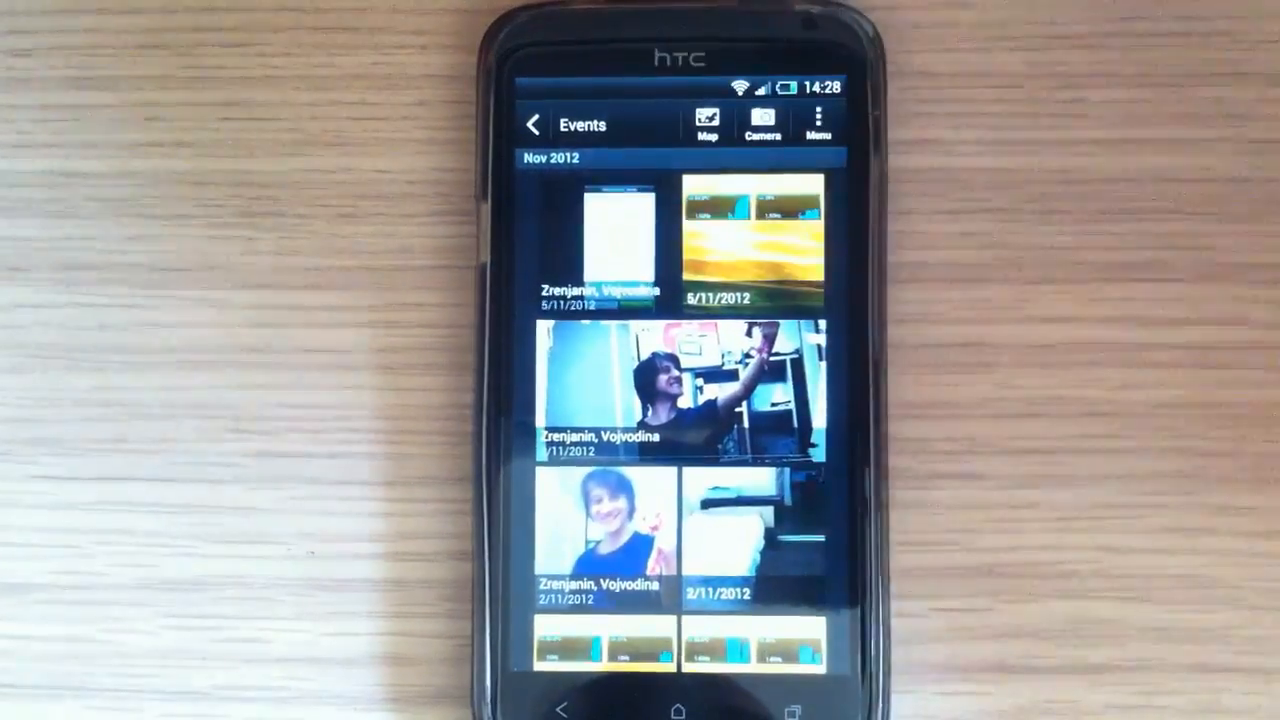
left_click(600, 250)
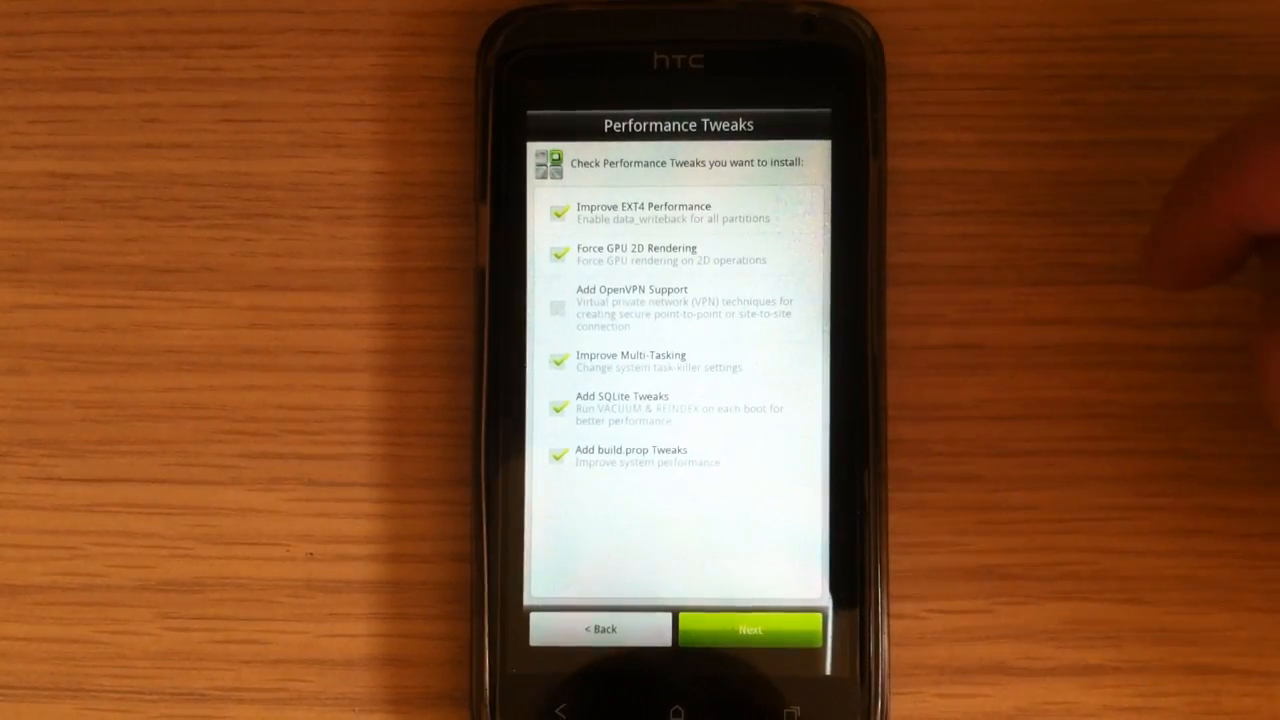
left_click(750, 628)
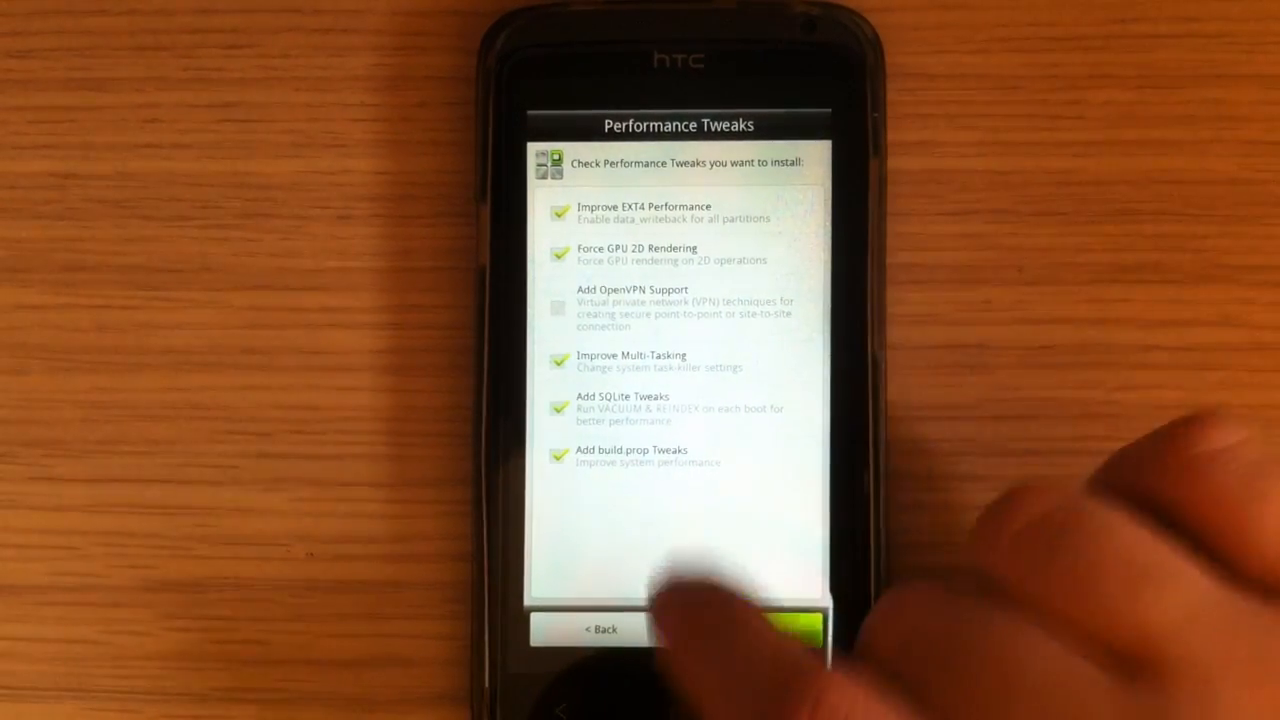
left_click(790, 628)
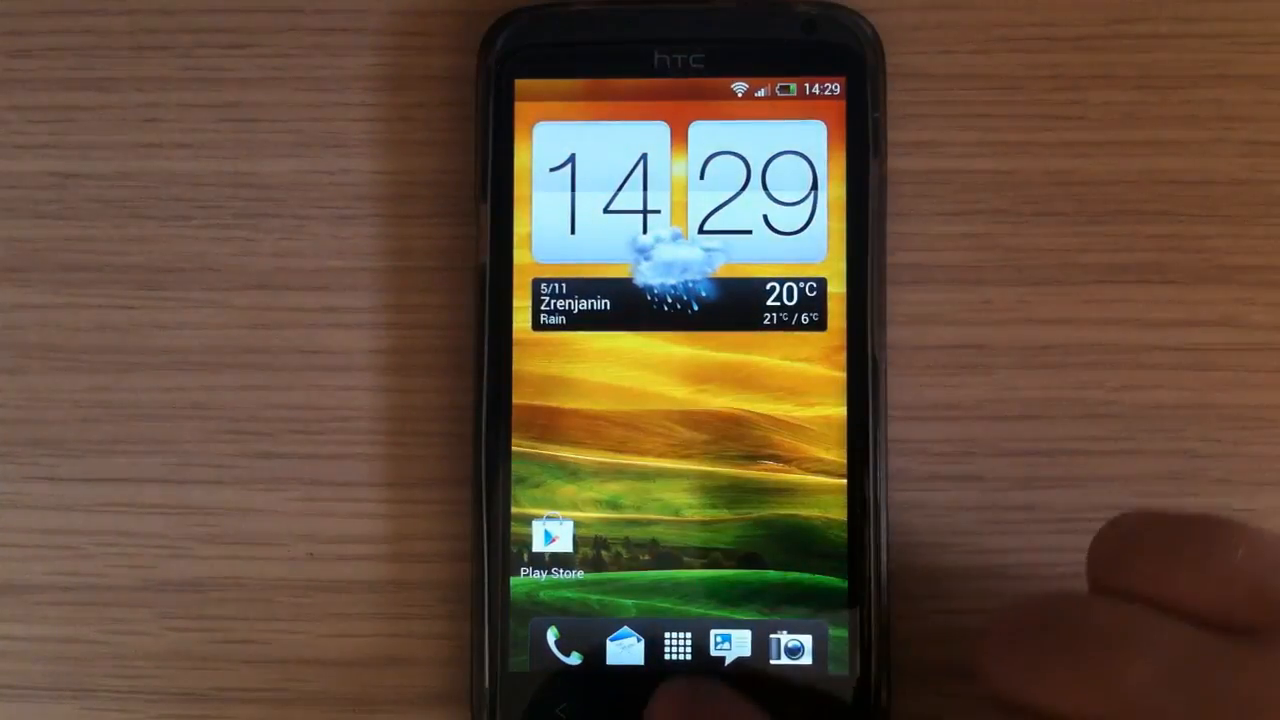
Reopen Gallery from the app drawer and open the 5/11/2012 album
left_click(662, 644)
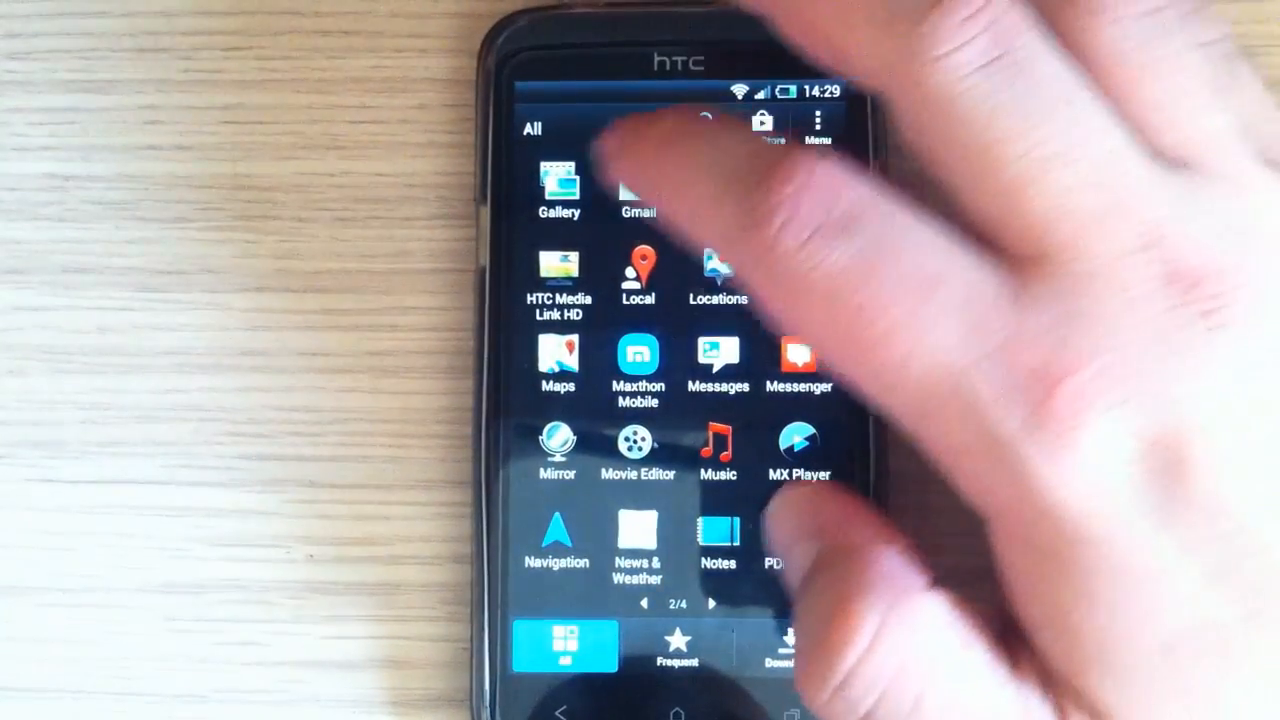
left_click(558, 190)
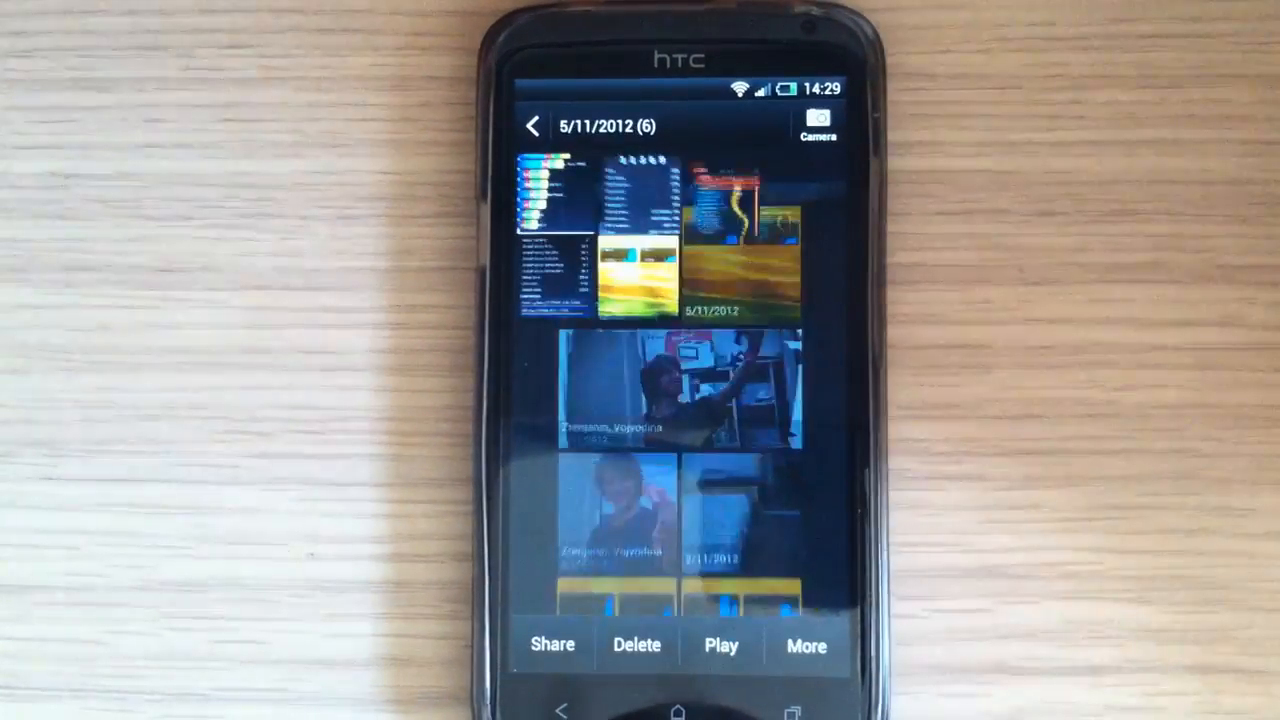